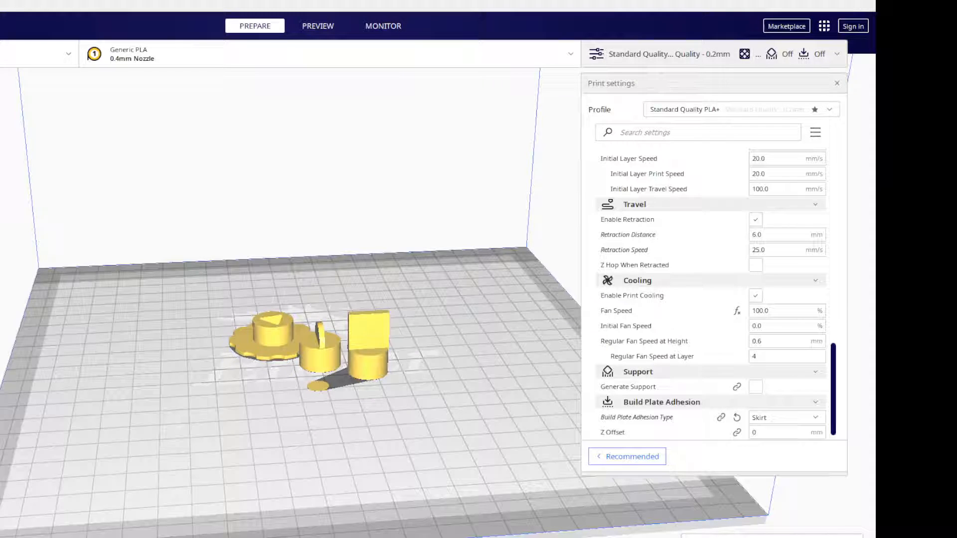
Select the square-topped part and tilt the view to look down on the four parts
{"action": "left_click", "coordinate": [268, 339]}
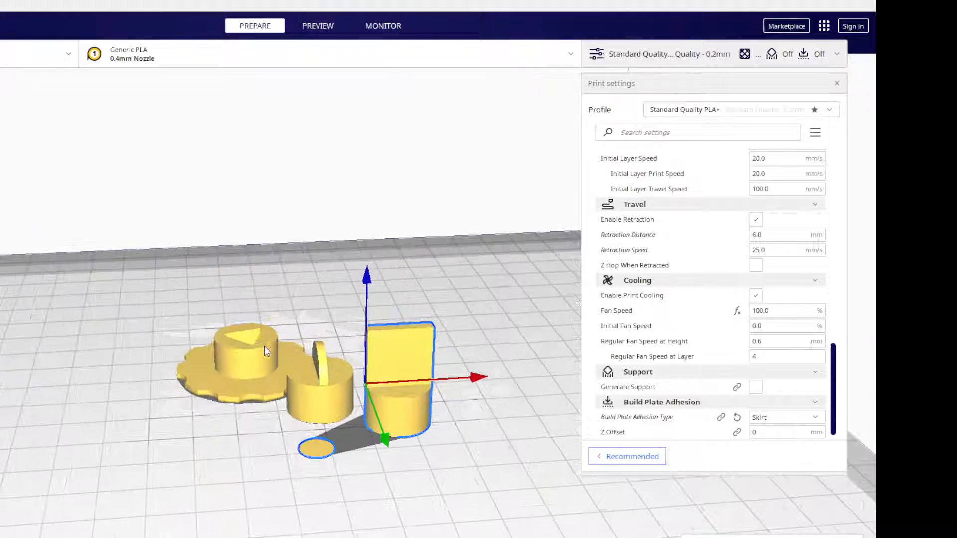
{"action": "left_click_drag", "start_coordinate": [265, 351], "coordinate": [316, 479]}
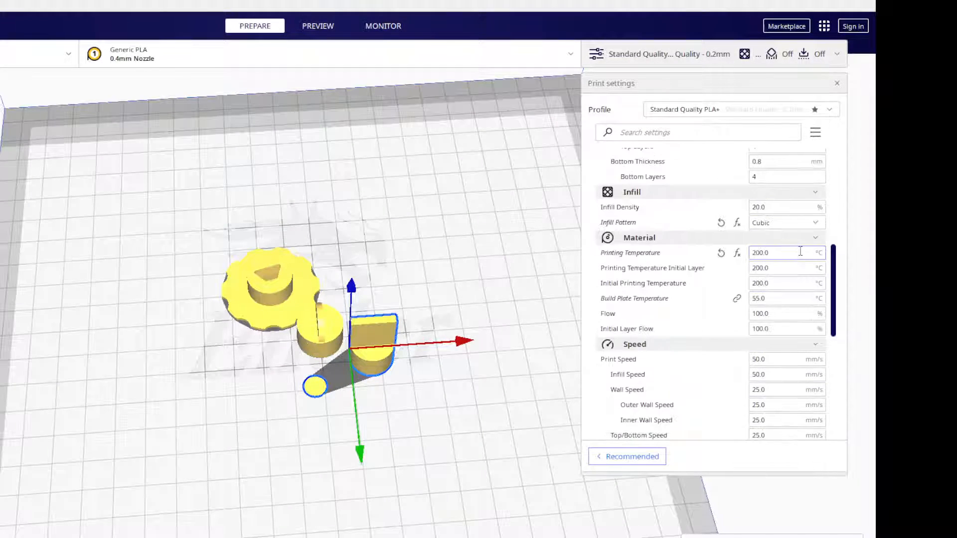
{"action": "scroll", "scroll_direction": "down", "scroll_amount": 3}
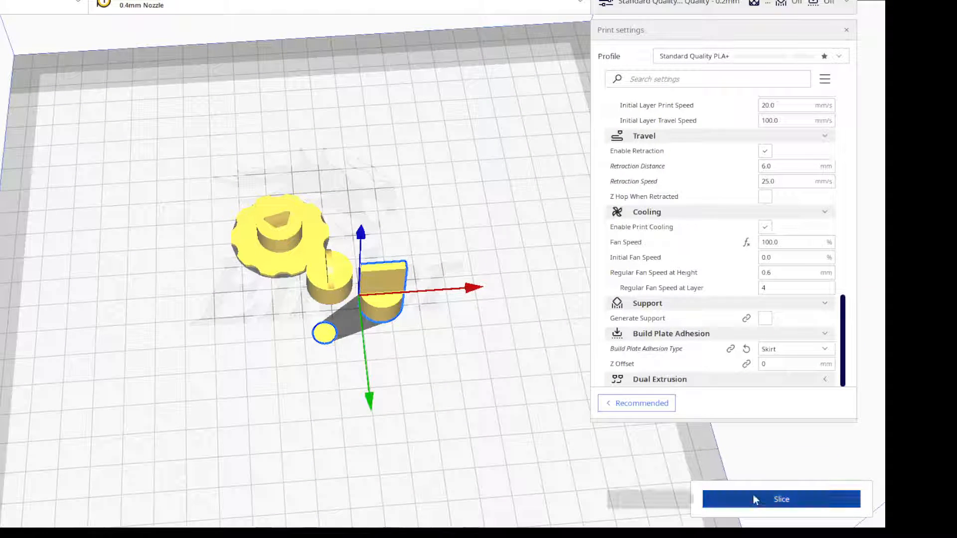
Slice the parts for a 1 hour 2 minute, 6 g (1.98 m) estimate
{"action": "left_click", "coordinate": [782, 499]}
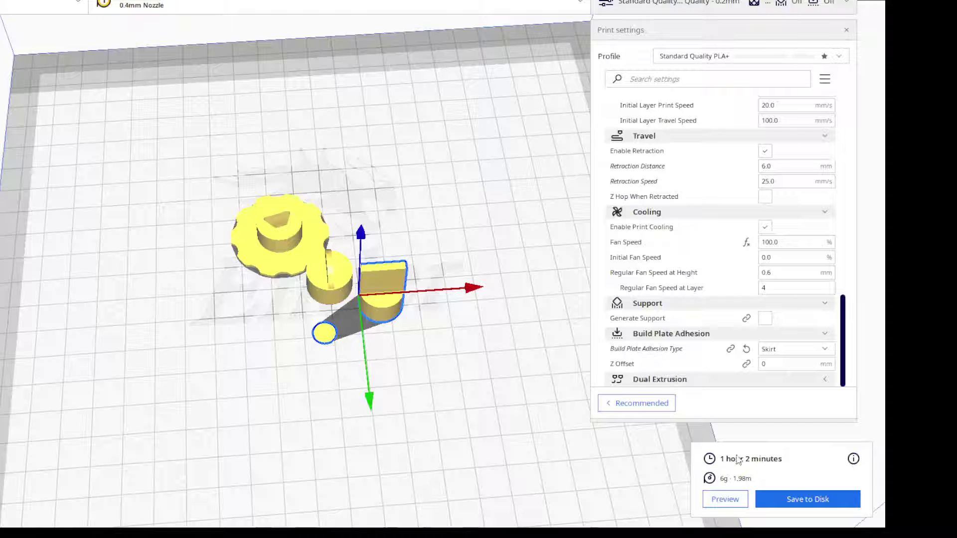
{"action": "mouse_move", "coordinate": [677, 430]}
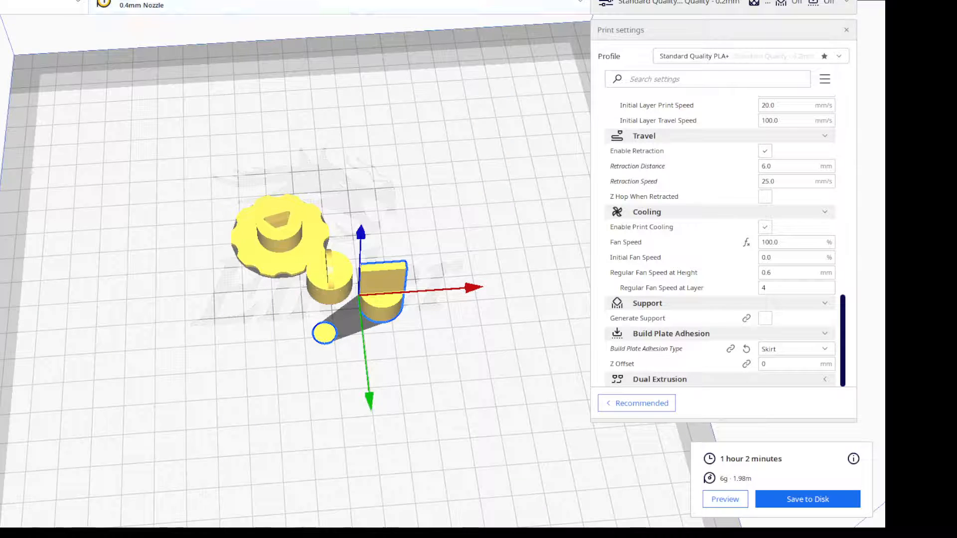
Show the sliced Preview with the parts deselected and the view cut to a lower layer
{"action": "left_click", "coordinate": [724, 498]}
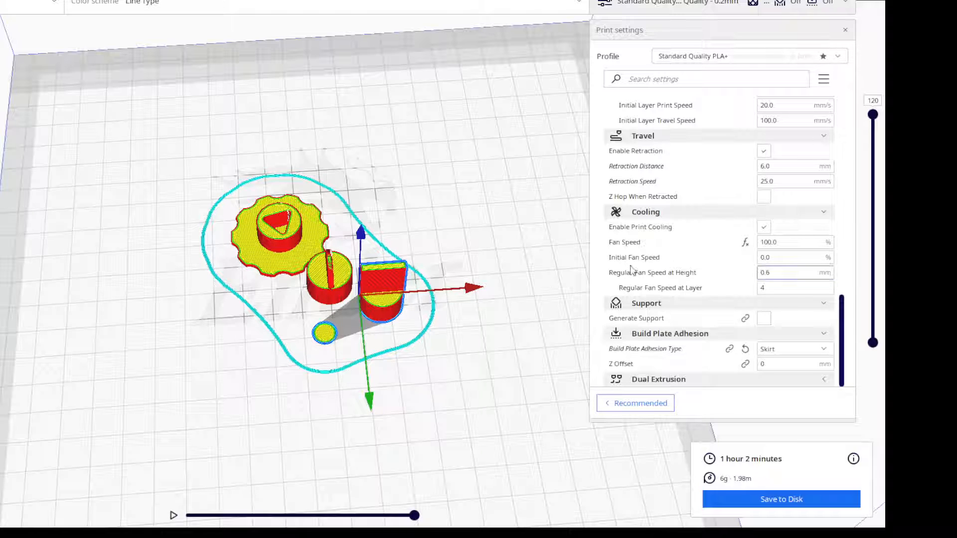
{"action": "left_click", "coordinate": [202, 237]}
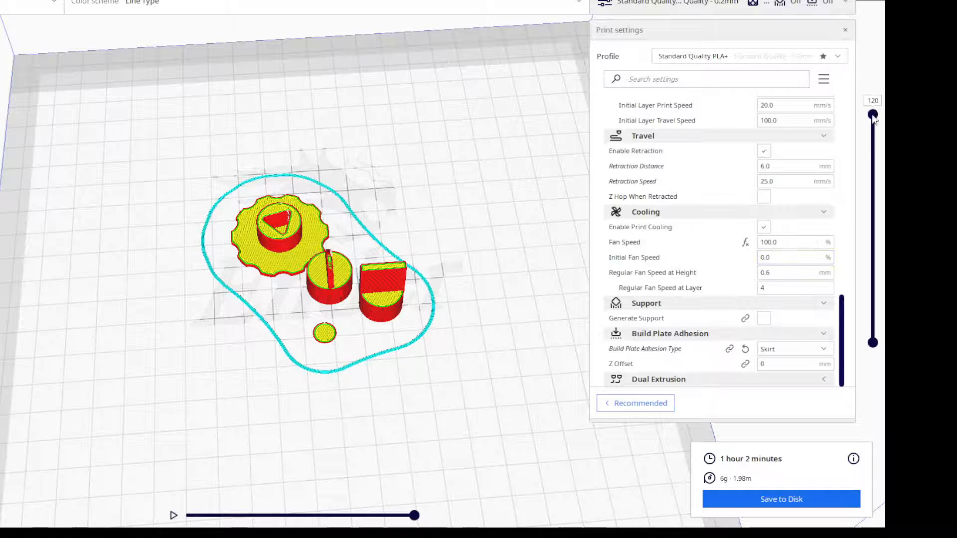
{"action": "left_click_drag", "start_coordinate": [873, 114], "coordinate": [872, 261]}
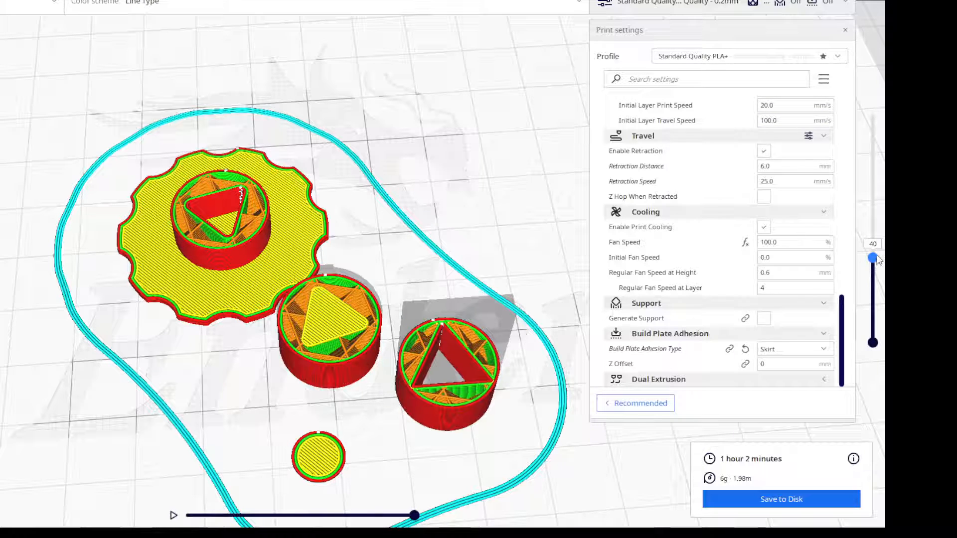
Step the layer slider through layers 36, the early layers and 33, ending at layer 40
{"action": "left_click_drag", "start_coordinate": [872, 257], "coordinate": [872, 253]}
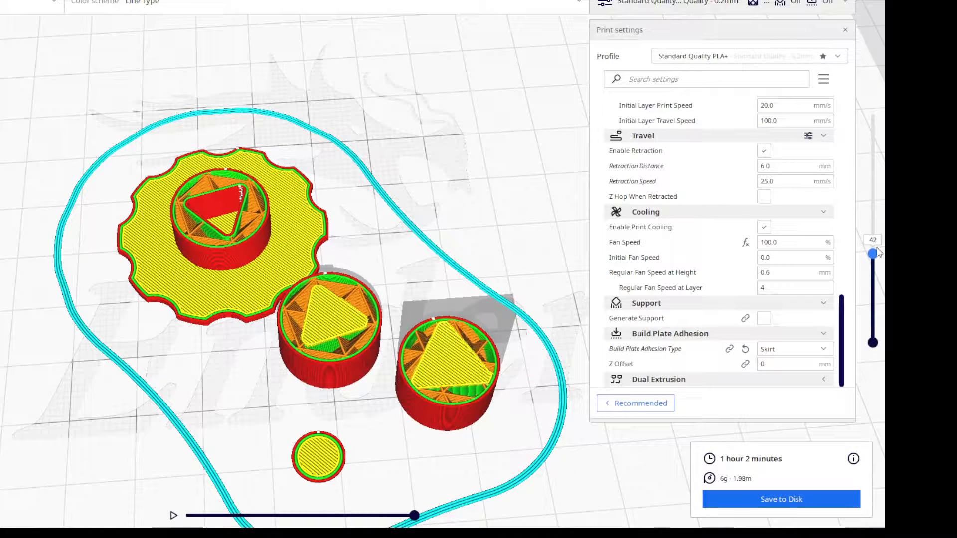
{"action": "left_click_drag", "start_coordinate": [872, 253], "coordinate": [872, 263]}
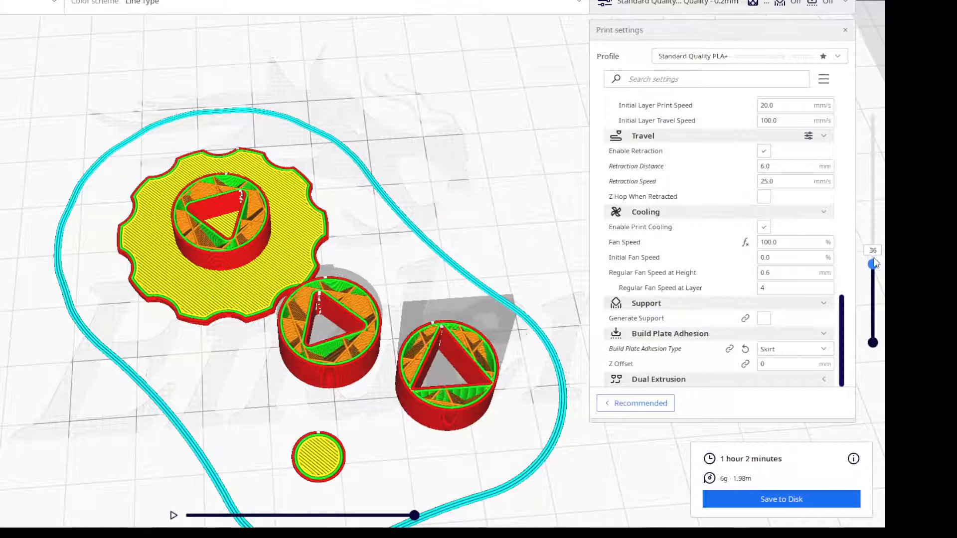
{"action": "left_click_drag", "start_coordinate": [872, 263], "coordinate": [872, 132]}
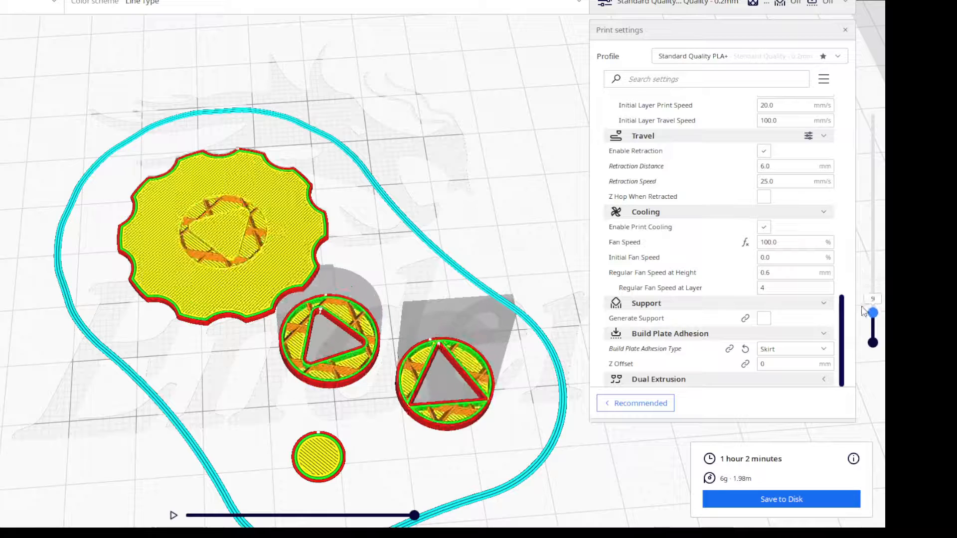
{"action": "left_click_drag", "start_coordinate": [871, 309], "coordinate": [872, 269]}
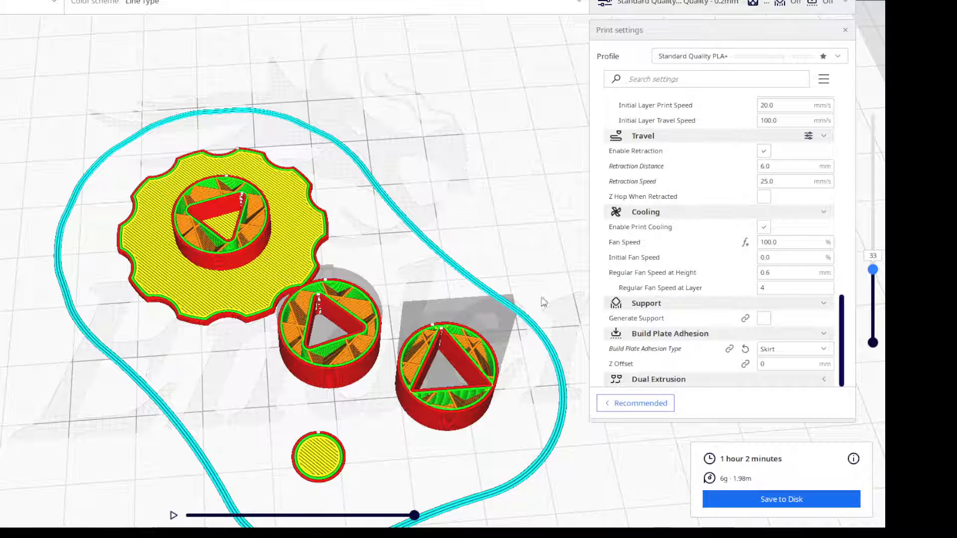
{"action": "mouse_move", "coordinate": [859, 282]}
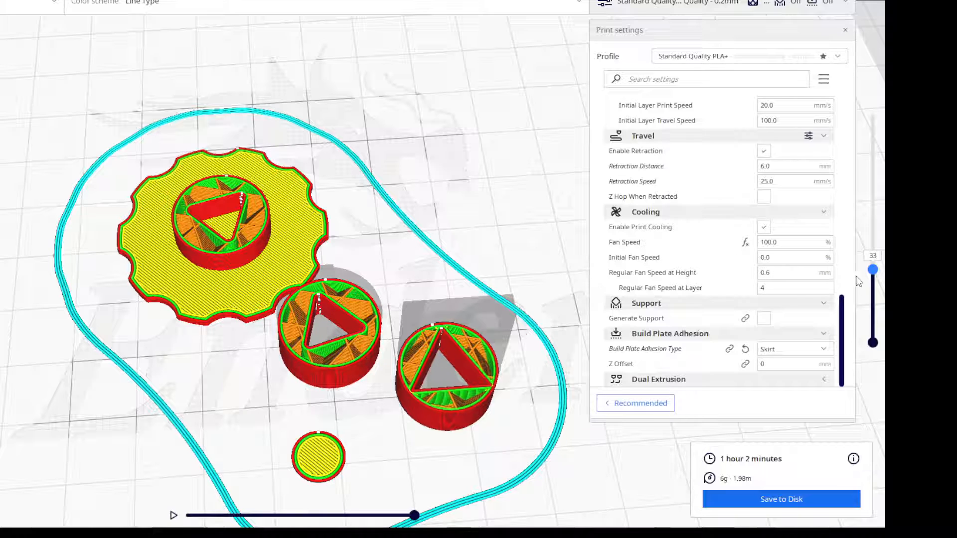
{"action": "left_click_drag", "start_coordinate": [872, 269], "coordinate": [871, 258]}
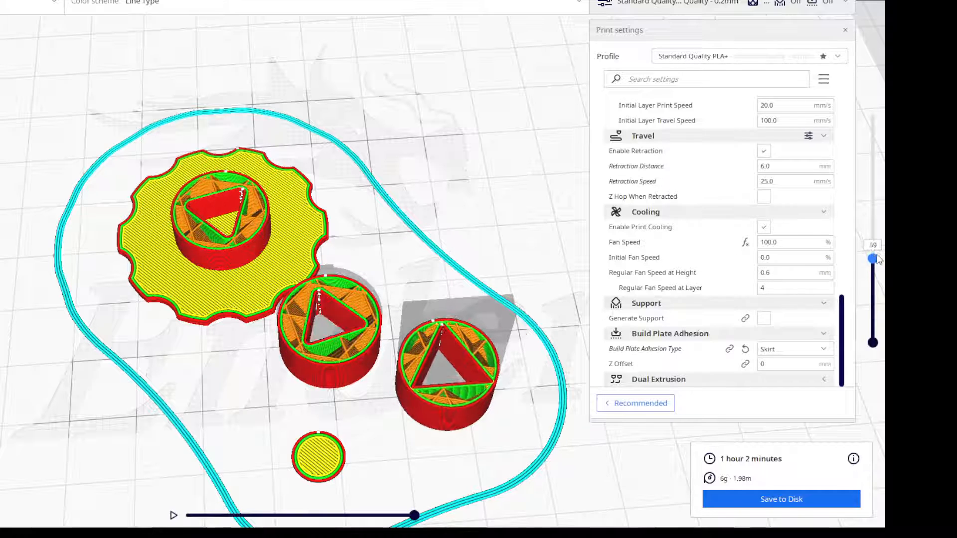
{"action": "left_click_drag", "start_coordinate": [872, 258], "coordinate": [872, 258]}
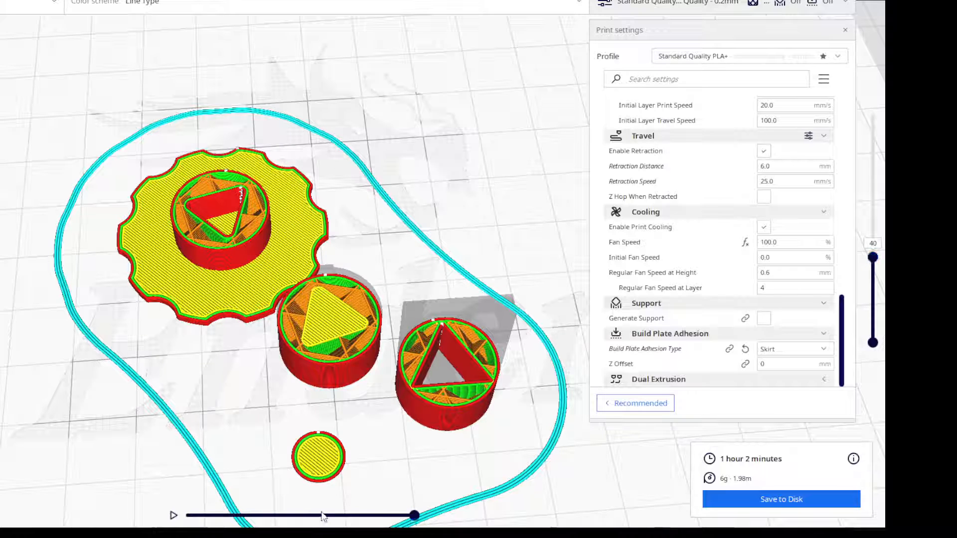
Scrub the simulation slider back and forth, leaving the nozzle partway through layer 40
{"action": "left_click_drag", "start_coordinate": [413, 515], "coordinate": [348, 514]}
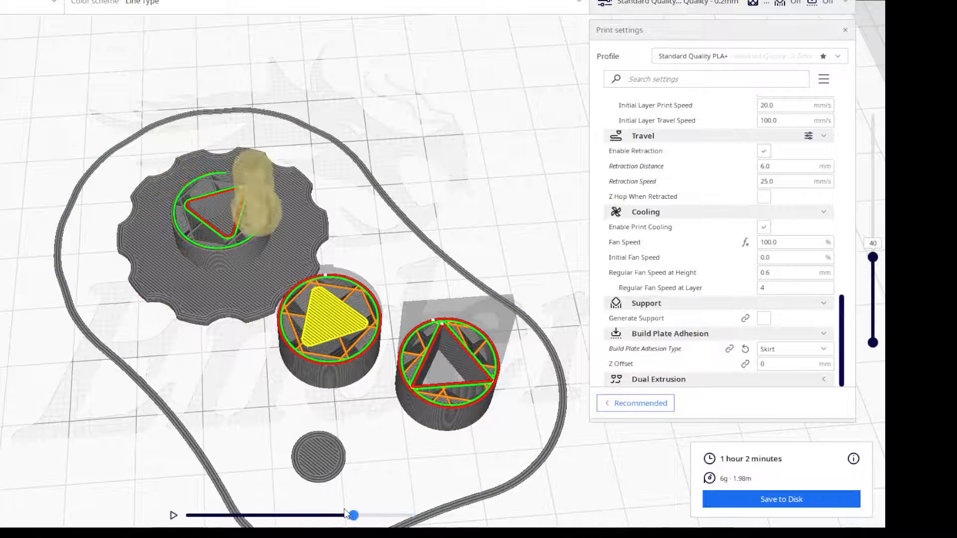
{"action": "left_click_drag", "start_coordinate": [350, 515], "coordinate": [294, 515]}
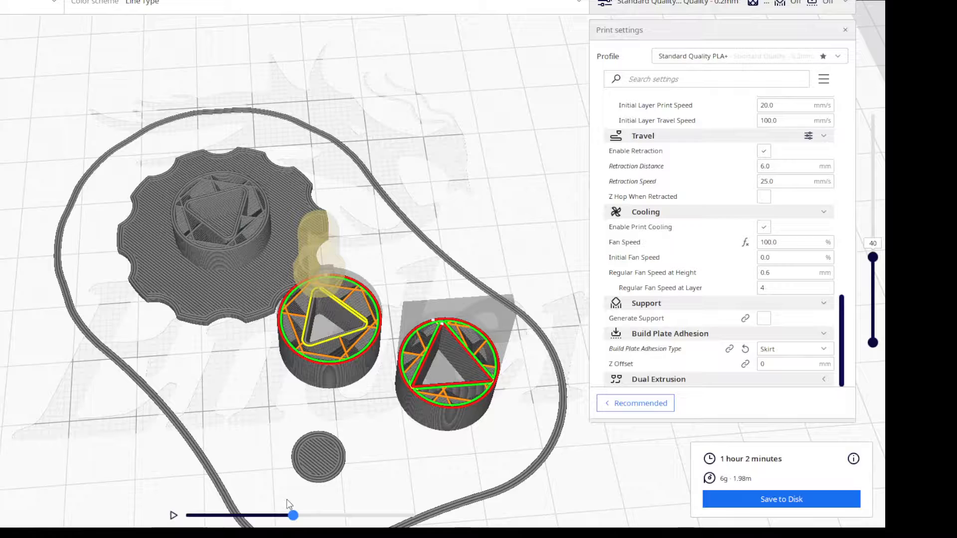
{"action": "left_click_drag", "start_coordinate": [293, 514], "coordinate": [303, 515]}
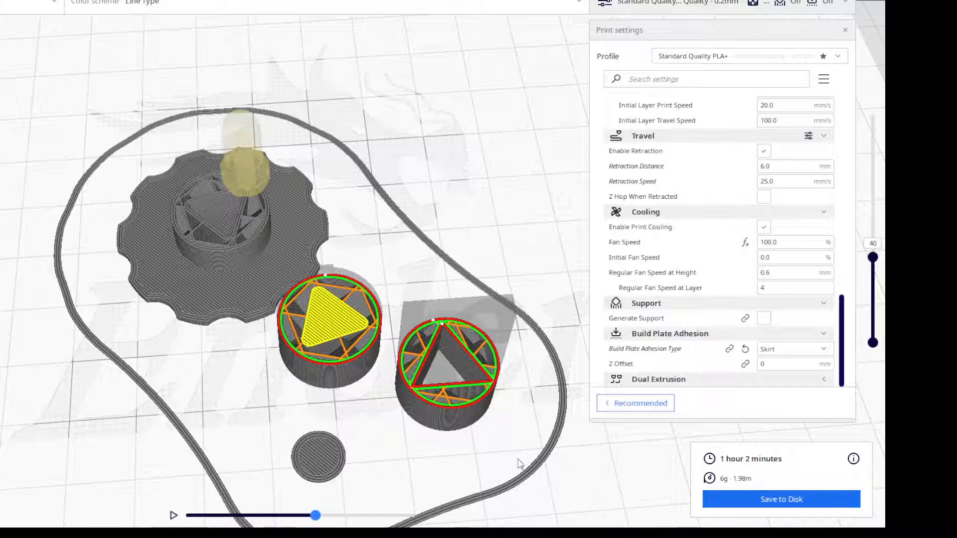
{"action": "mouse_move", "coordinate": [453, 375]}
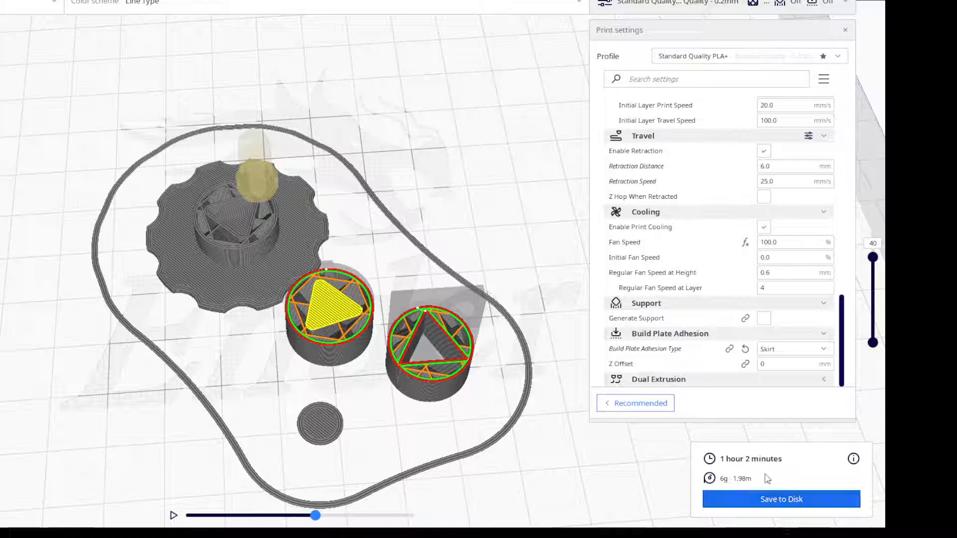
{"action": "mouse_move", "coordinate": [629, 482]}
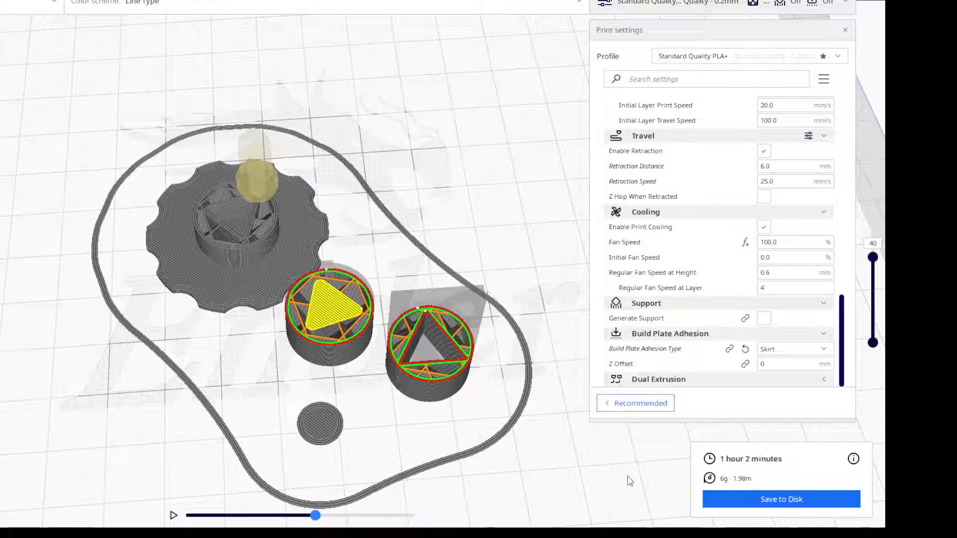